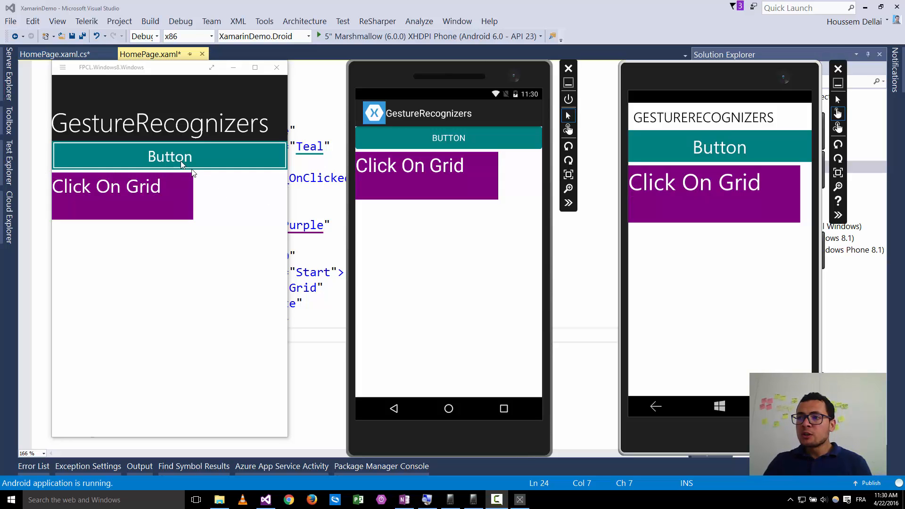
{"action": "mouse_move", "coordinate": [445, 142]}
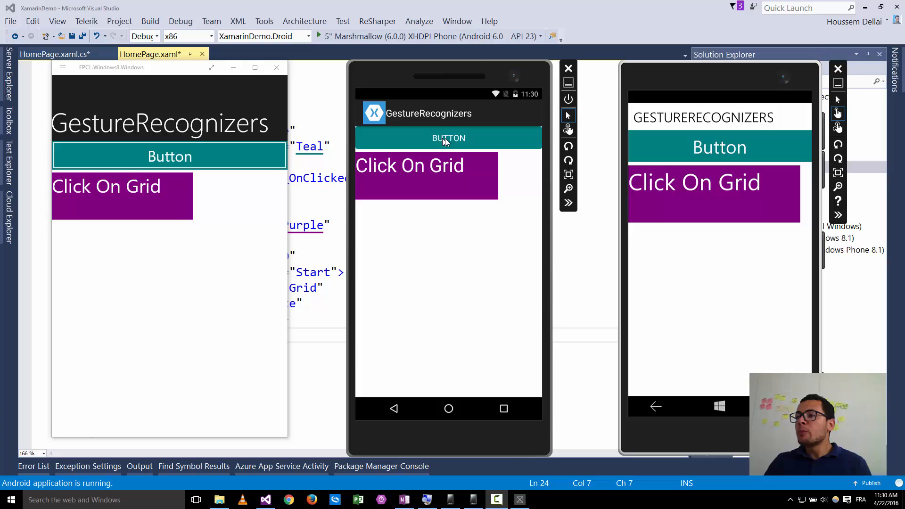
{"action": "mouse_move", "coordinate": [215, 146]}
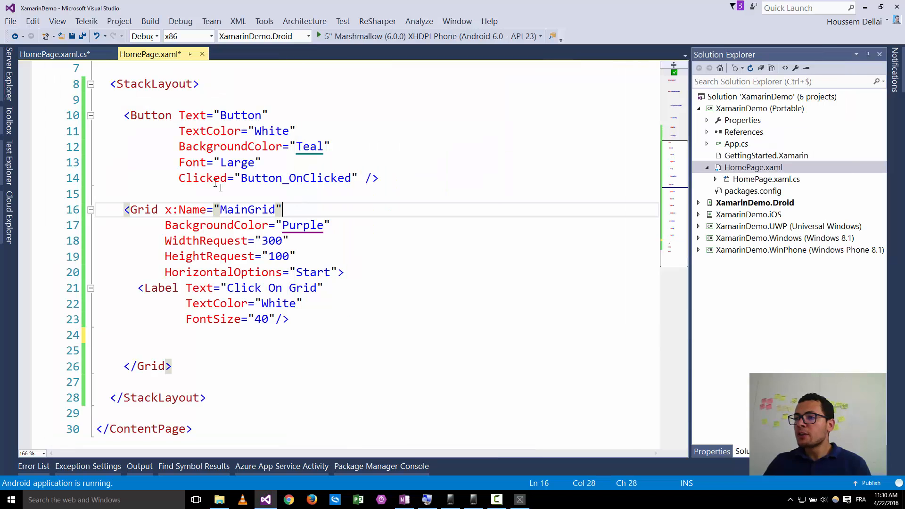
Tap the purple 'Click On Grid' area in the Windows 8.1 emulator to show the olive background
{"action": "double_click", "coordinate": [202, 178]}
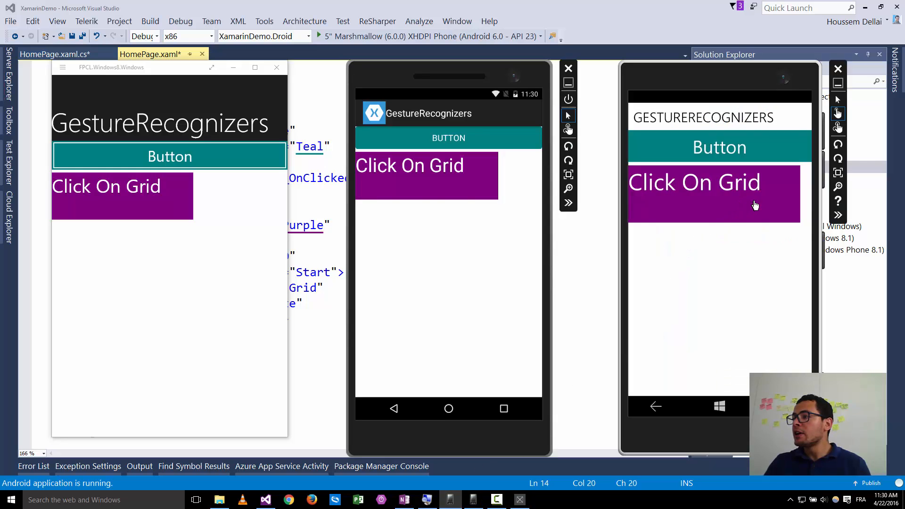
{"action": "mouse_move", "coordinate": [146, 208]}
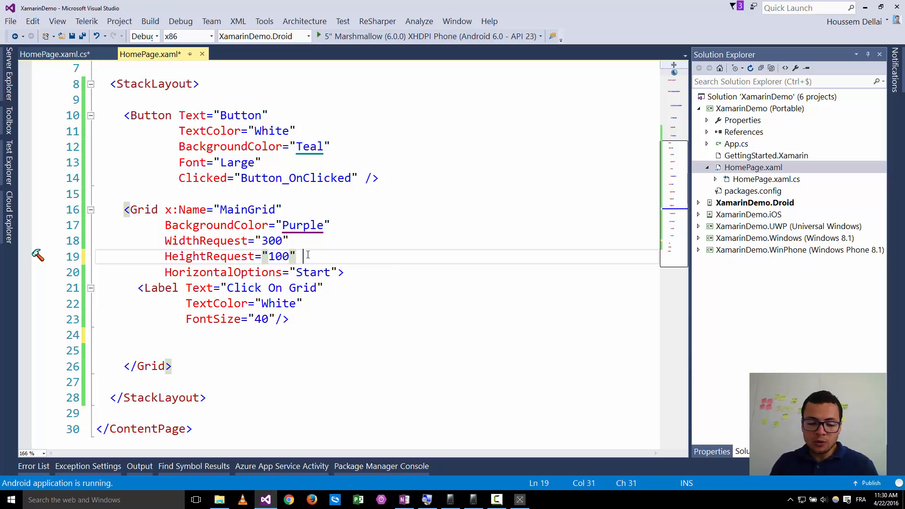
{"action": "type", "text": "cl"}
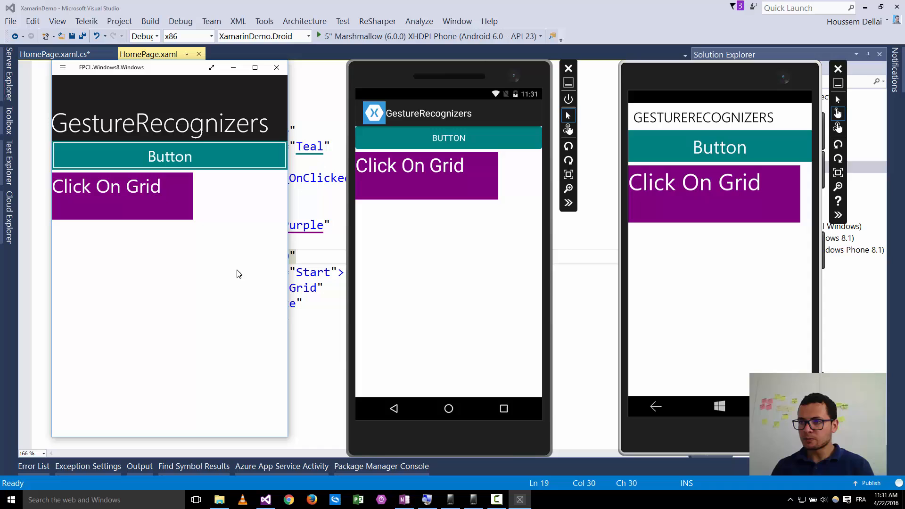
{"action": "mouse_move", "coordinate": [148, 202]}
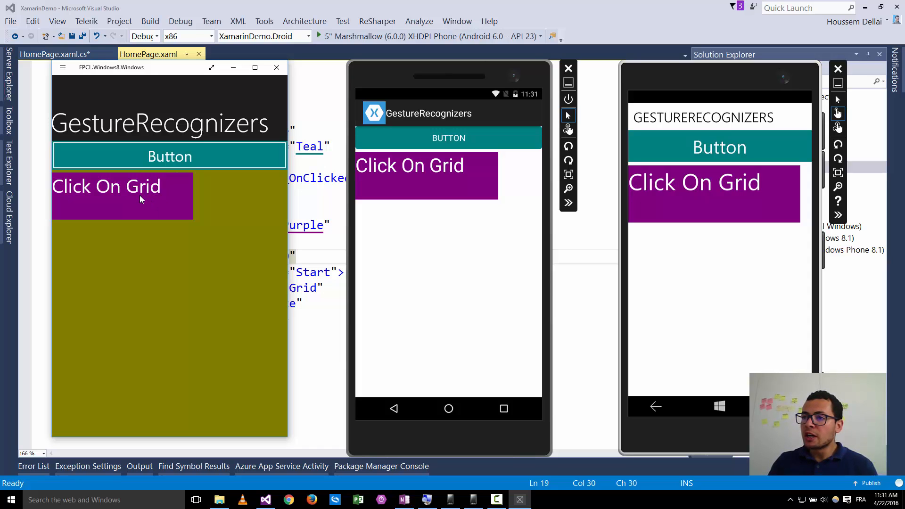
{"action": "mouse_move", "coordinate": [188, 261]}
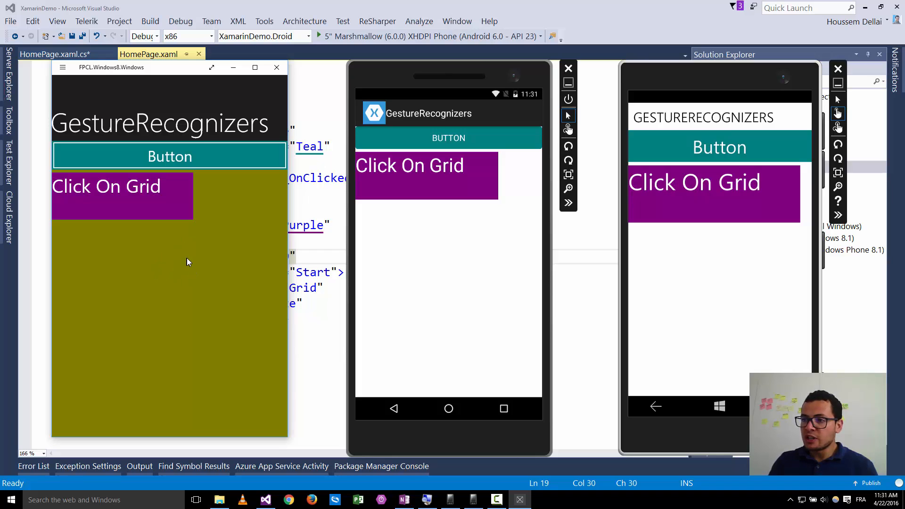
{"action": "left_click", "coordinate": [701, 202]}
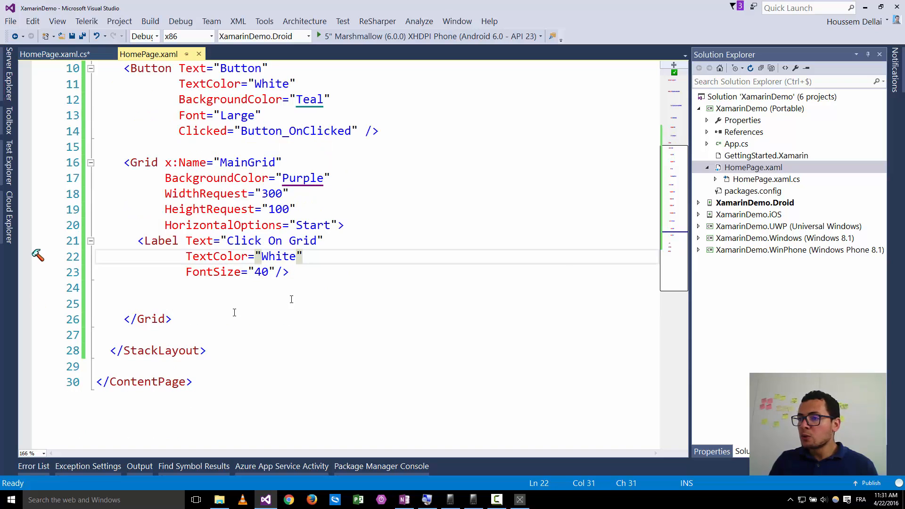
Below the Label in MainGrid, add <Grid.GestureRecognizers> containing a <TapGestureRecognizer /> element
{"action": "left_click", "coordinate": [753, 168]}
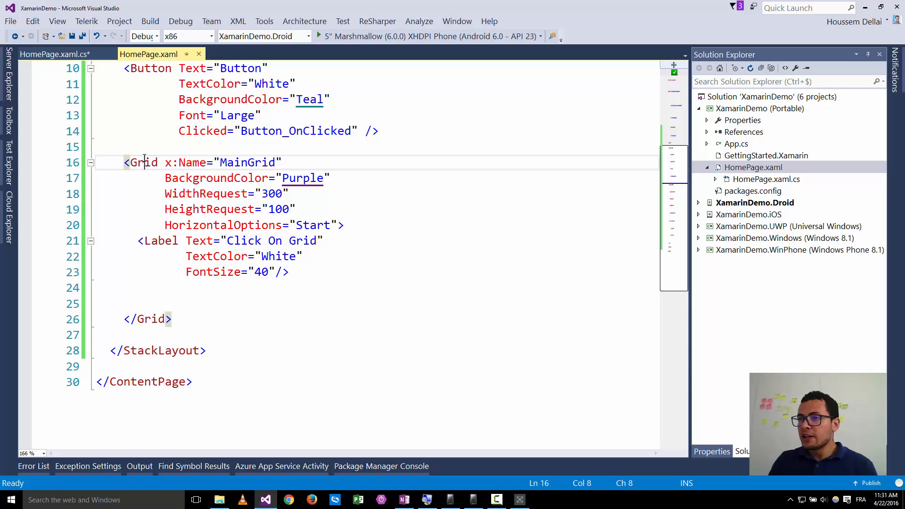
{"action": "double_click", "coordinate": [141, 162]}
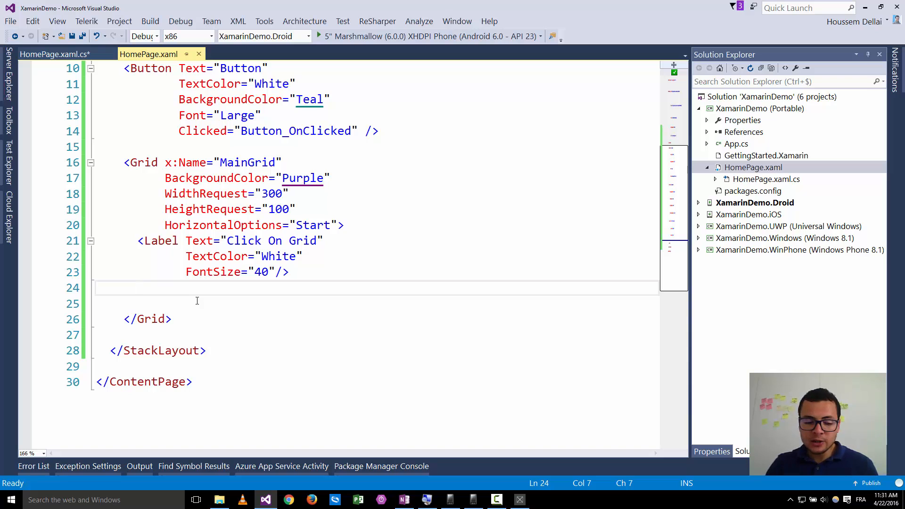
{"action": "type", "text": "<"}
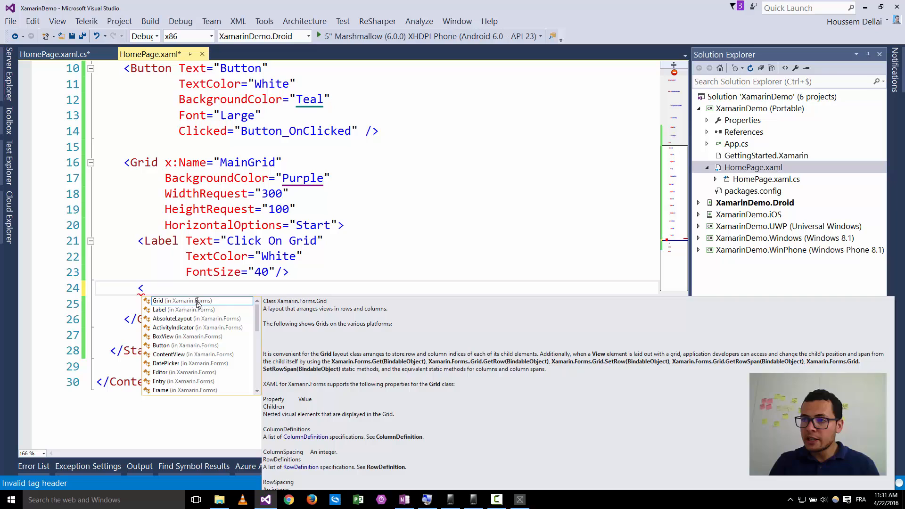
{"action": "type", "text": "Grid."}
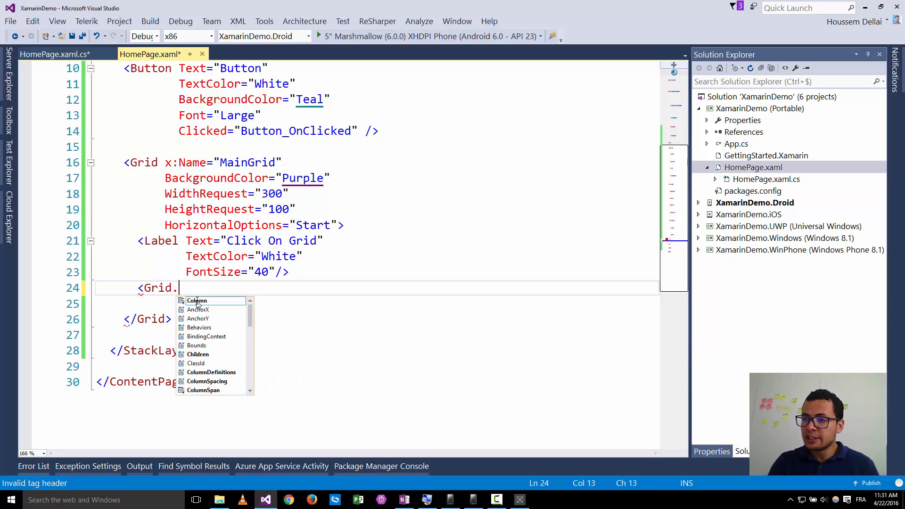
{"action": "type", "text": "G"}
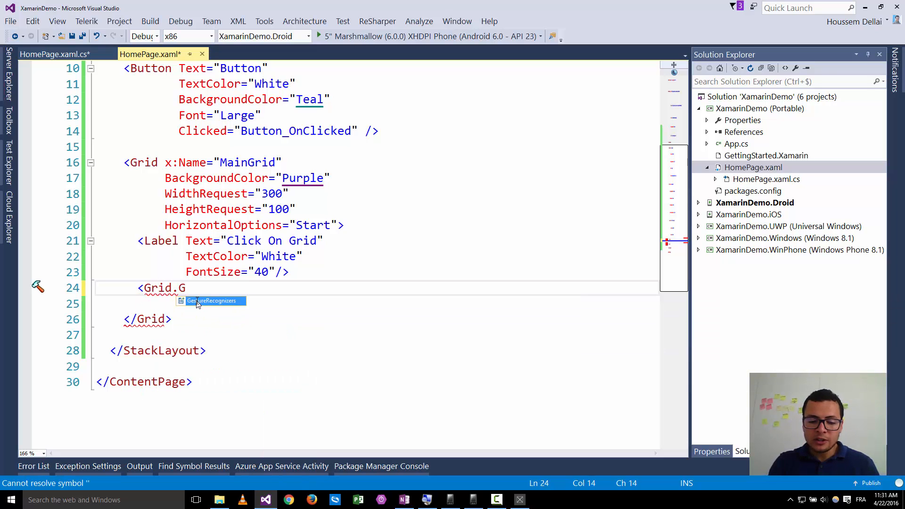
{"action": "type", "text": "estureRecognizers>"}
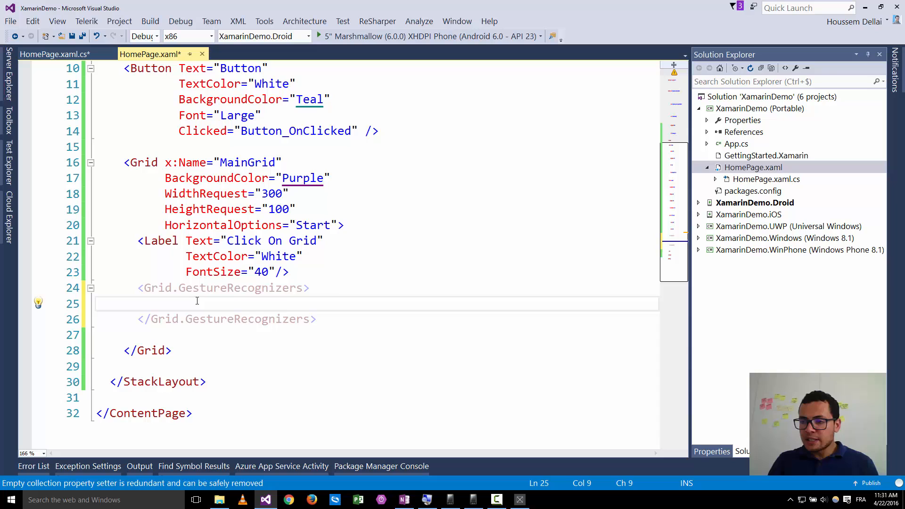
{"action": "type", "text": "<"}
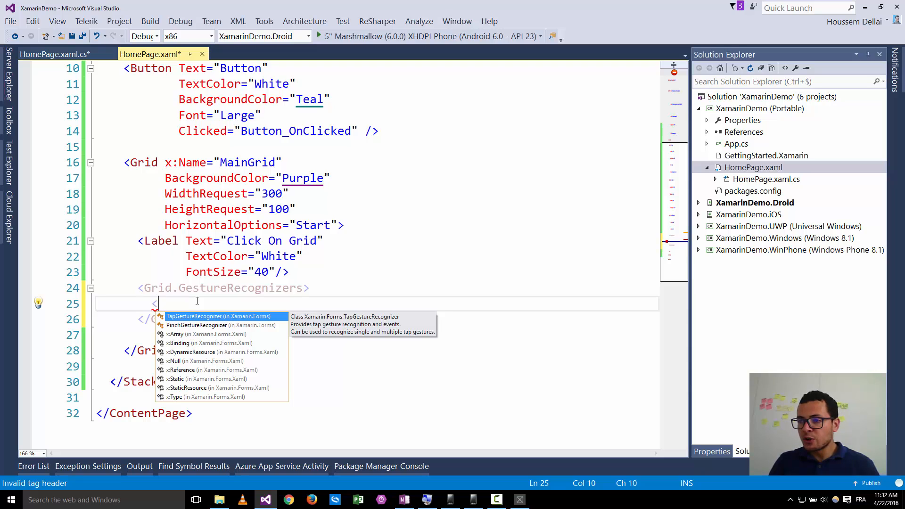
{"action": "key", "text": "Down"}
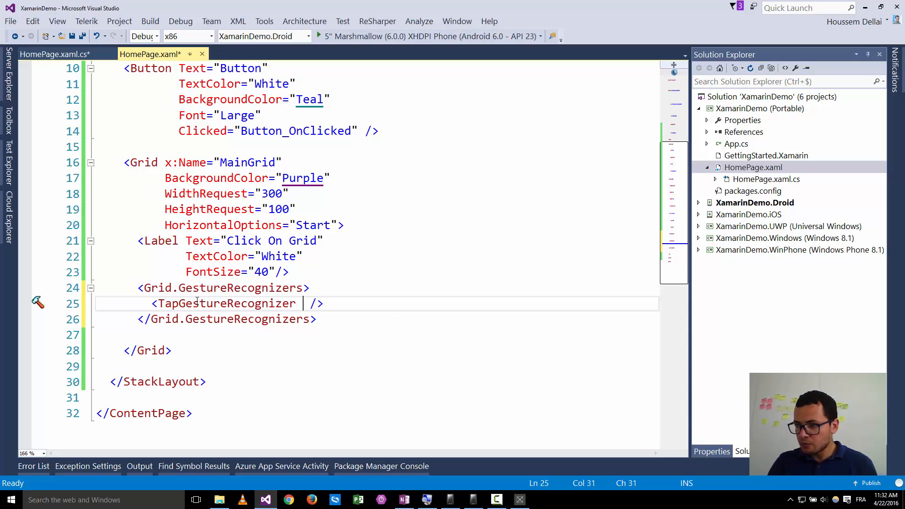
Add a Tapped attribute to the TapGestureRecognizer and generate the TapGestureRecognizer_OnTapped handler
{"action": "type", "text": "cl"}
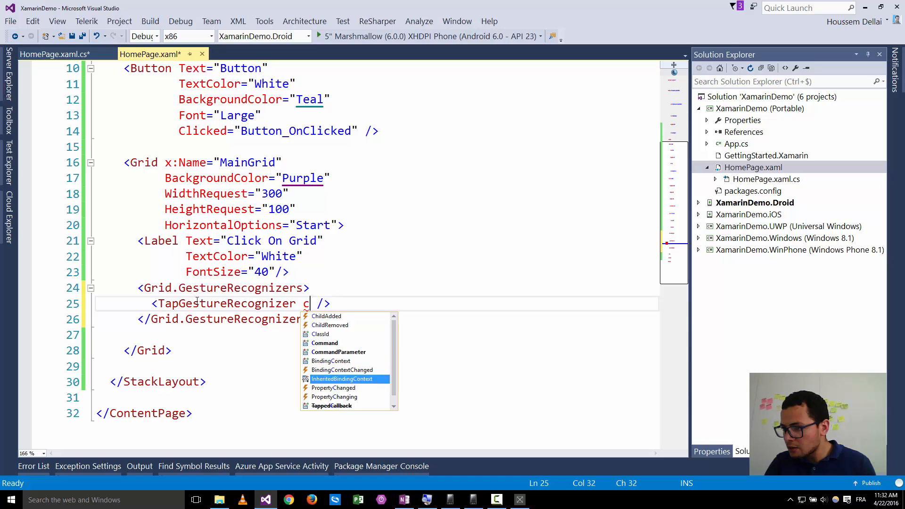
{"action": "scroll", "scroll_direction": "down", "scroll_amount": 3}
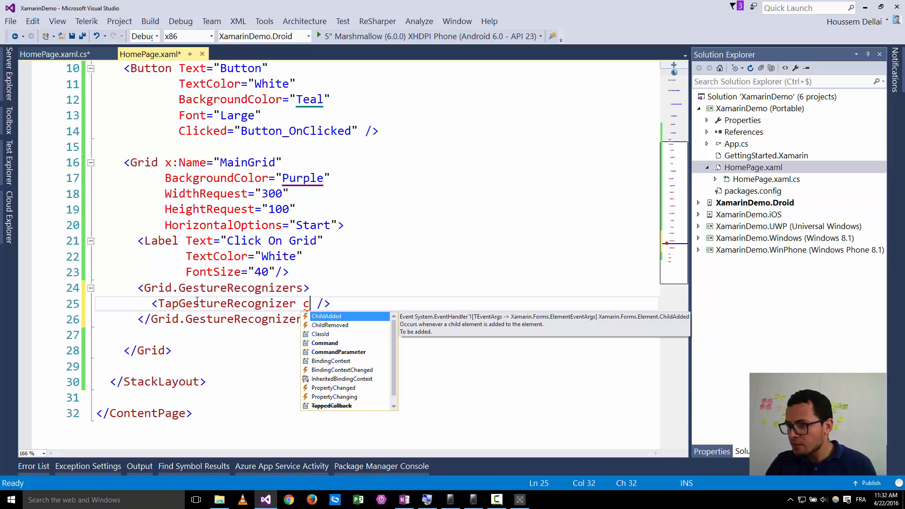
{"action": "key", "text": "backspace"}
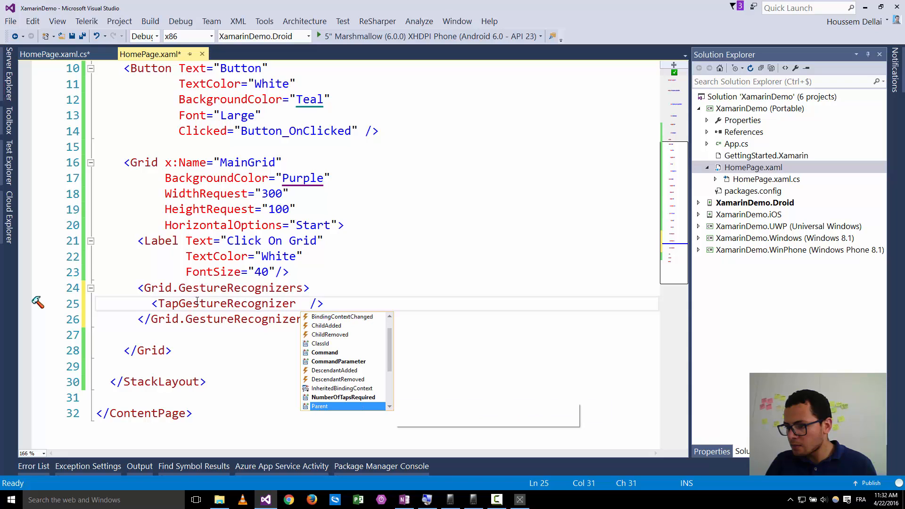
{"action": "scroll", "scroll_direction": "down", "scroll_amount": 3}
{"action": "type", "text": "Tapped=\"\""}
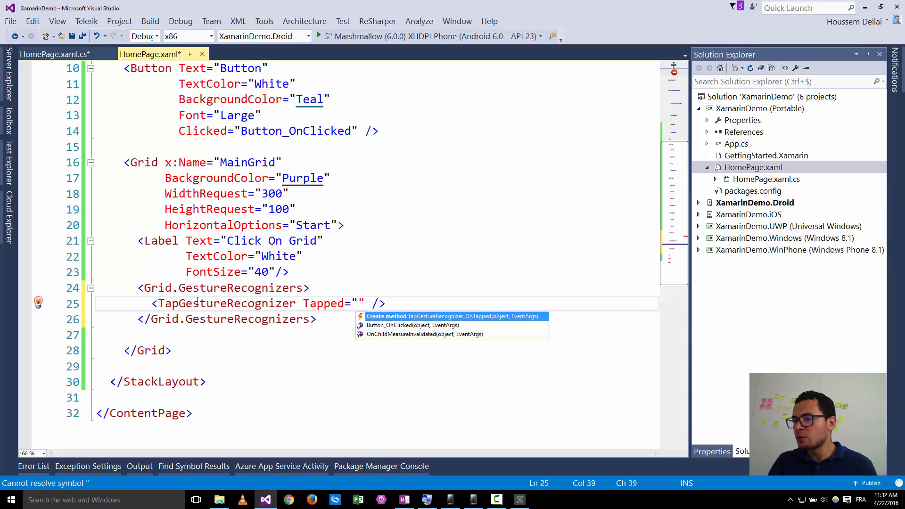
{"action": "key", "text": "Escape"}
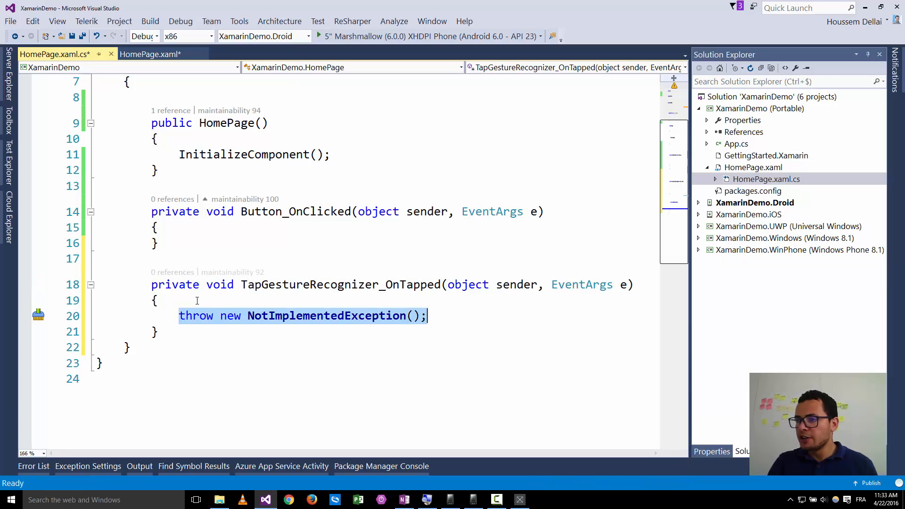
Replace the handler's throw line with BackgroundColor = Color.Olive;, save, and return to HomePage.xaml
{"action": "key", "text": "Delete"}
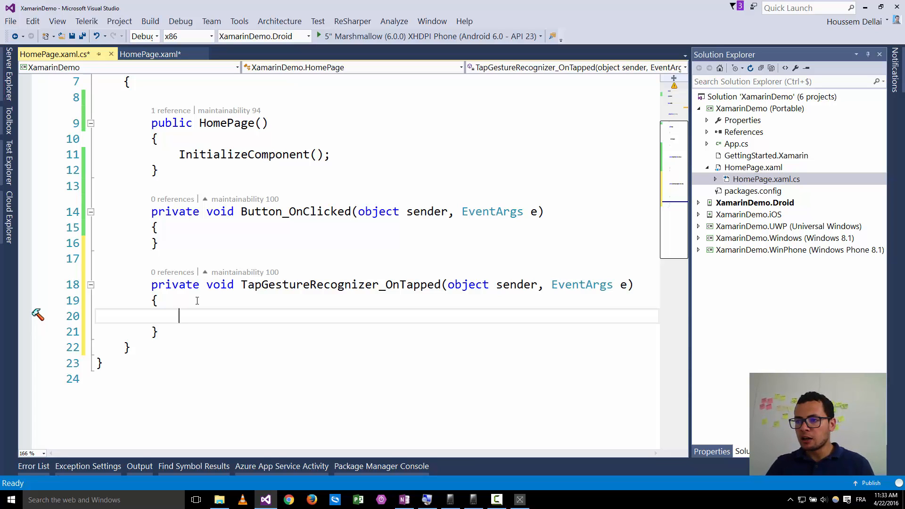
{"action": "type", "text": "bac"}
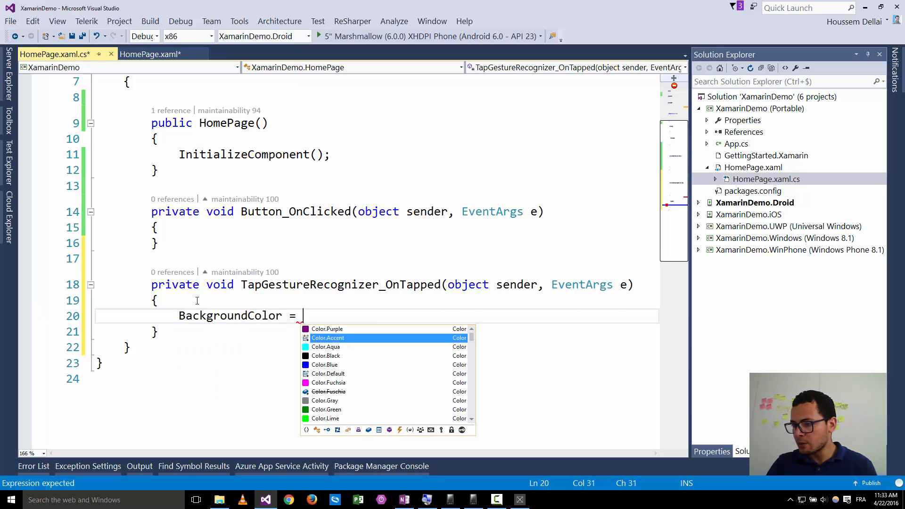
{"action": "key", "text": "Escape"}
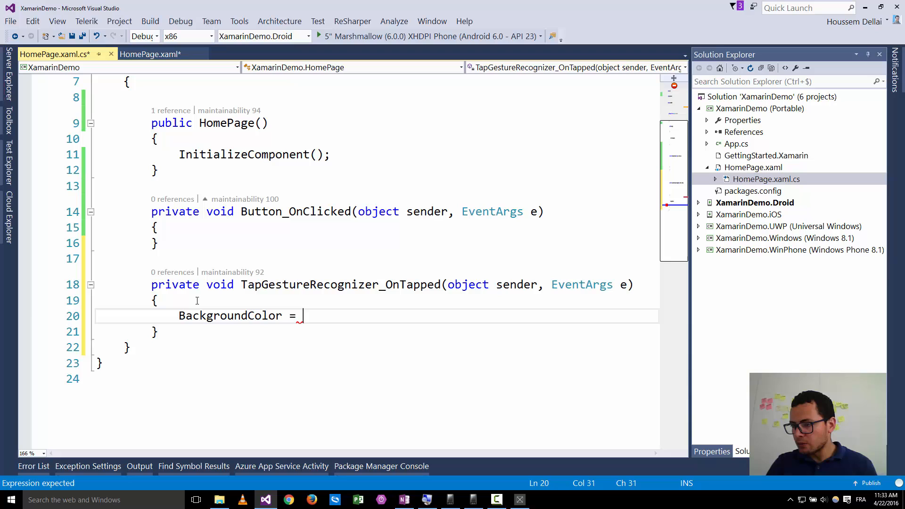
{"action": "type", "text": "Color.Olive;"}
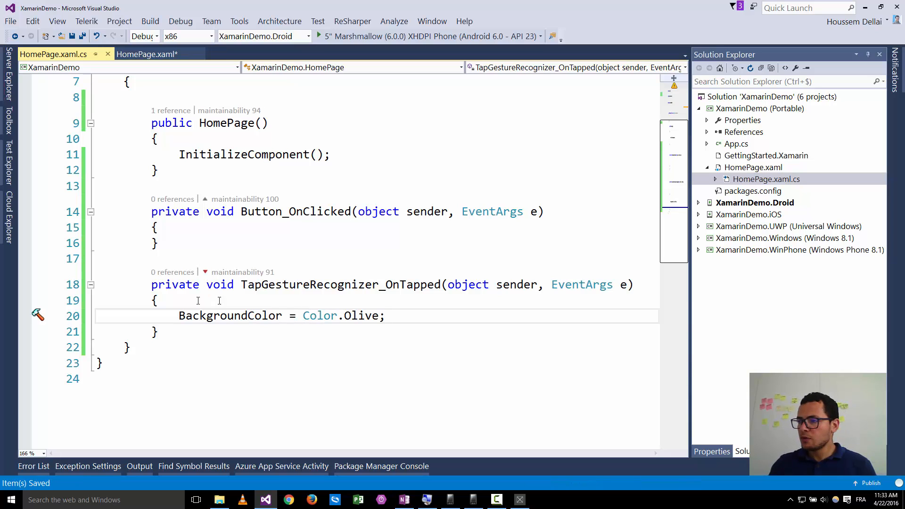
{"action": "mouse_move", "coordinate": [408, 316]}
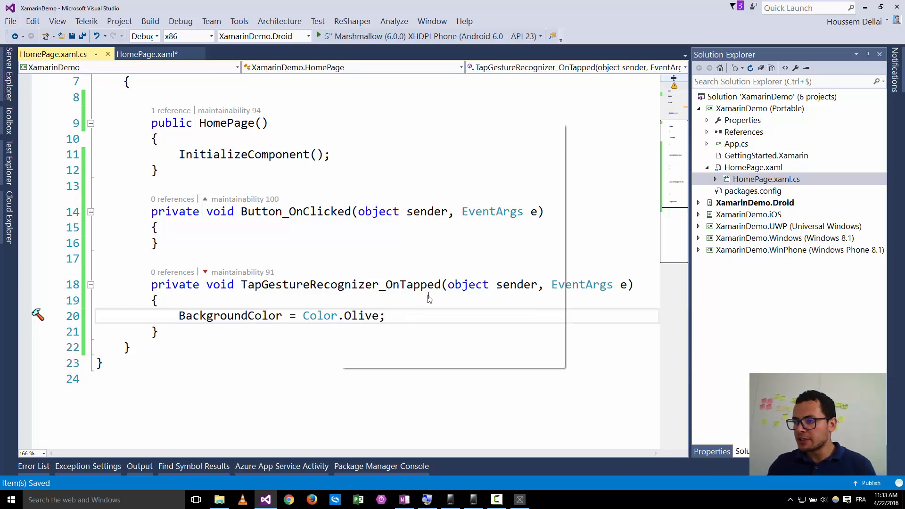
{"action": "left_click", "coordinate": [145, 54]}
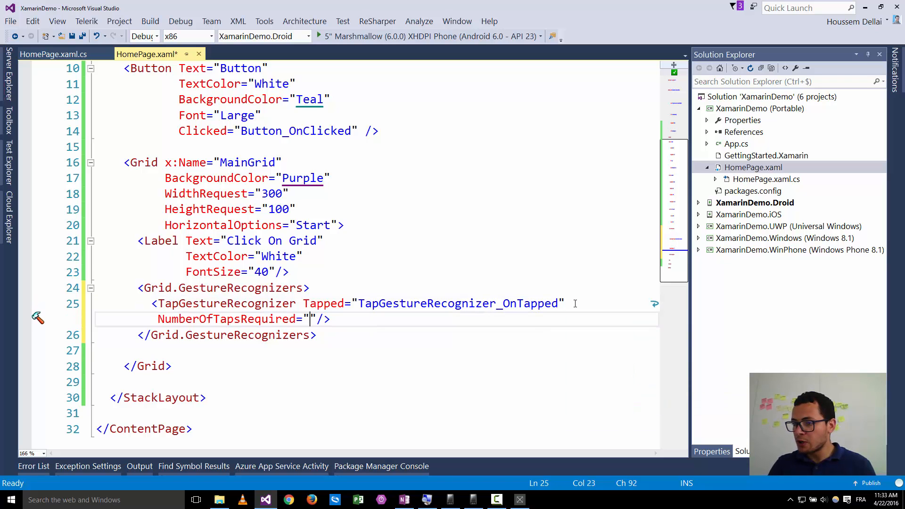
Set NumberOfTapsRequired="2" on the TapGestureRecognizer and save HomePage.xaml
{"action": "type", "text": "1"}
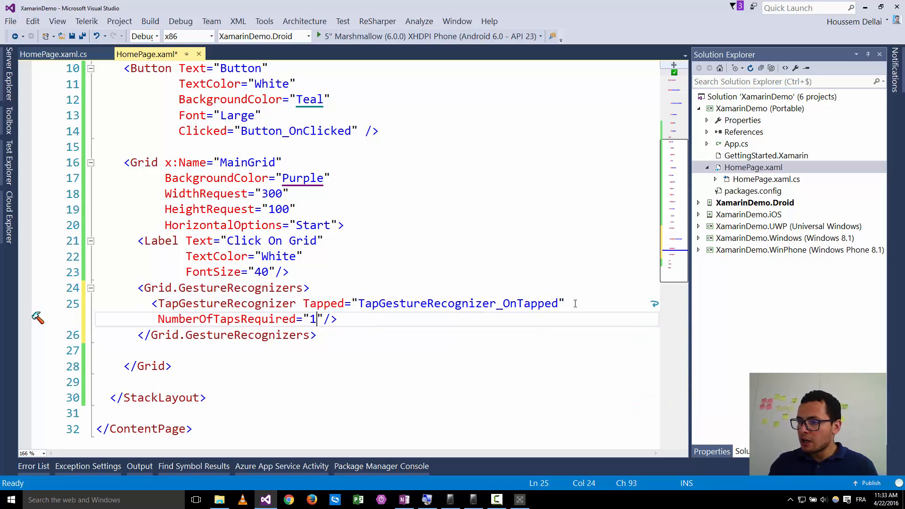
{"action": "type", "text": "2"}
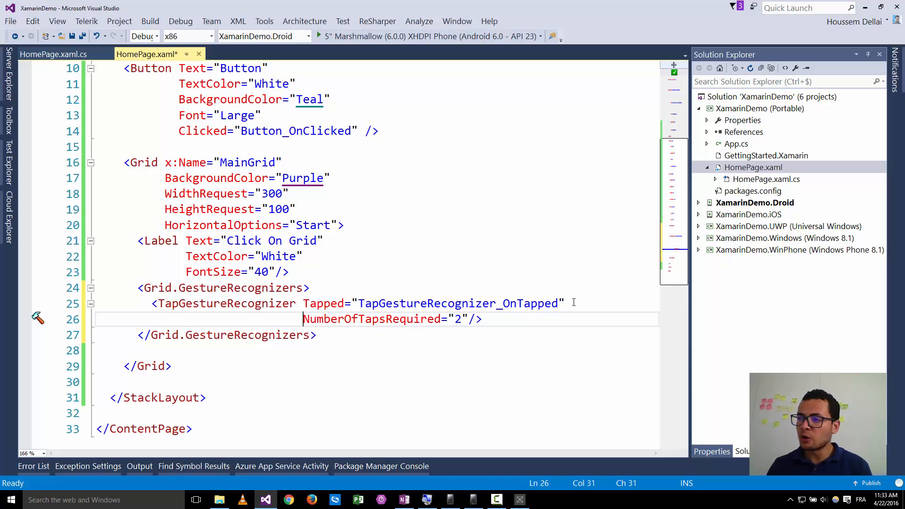
{"action": "double_click", "coordinate": [456, 303]}
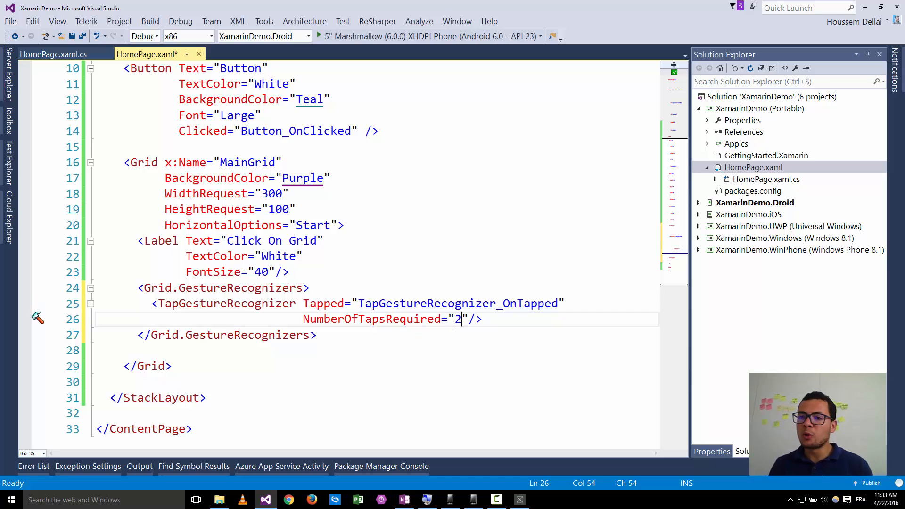
{"action": "key", "text": "ctrl+s"}
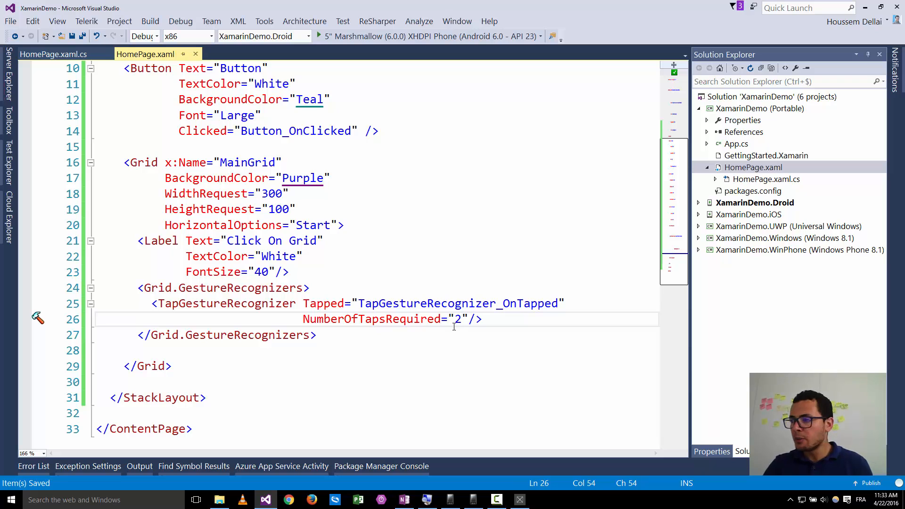